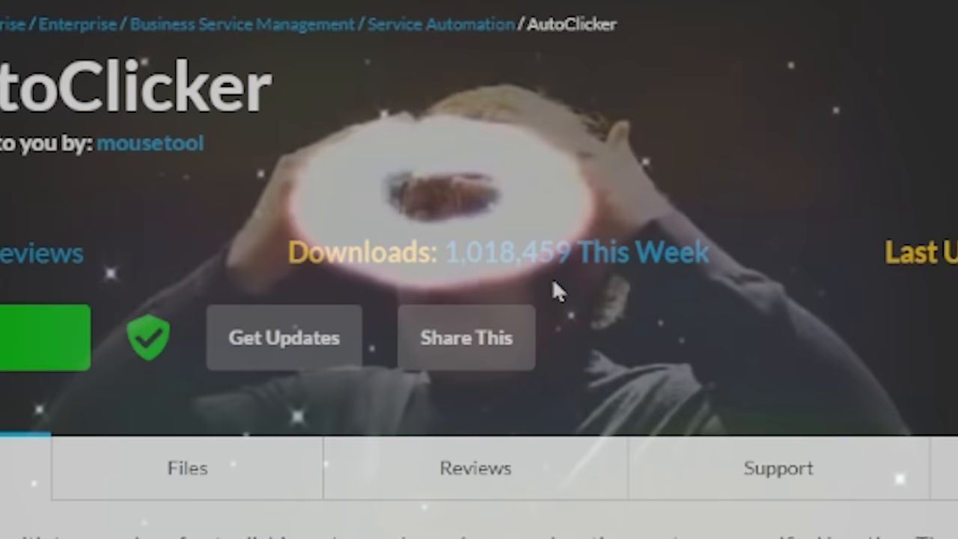
Step: Download the AutoClicker application from its SourceForge page and save the file
scroll("down", 3)
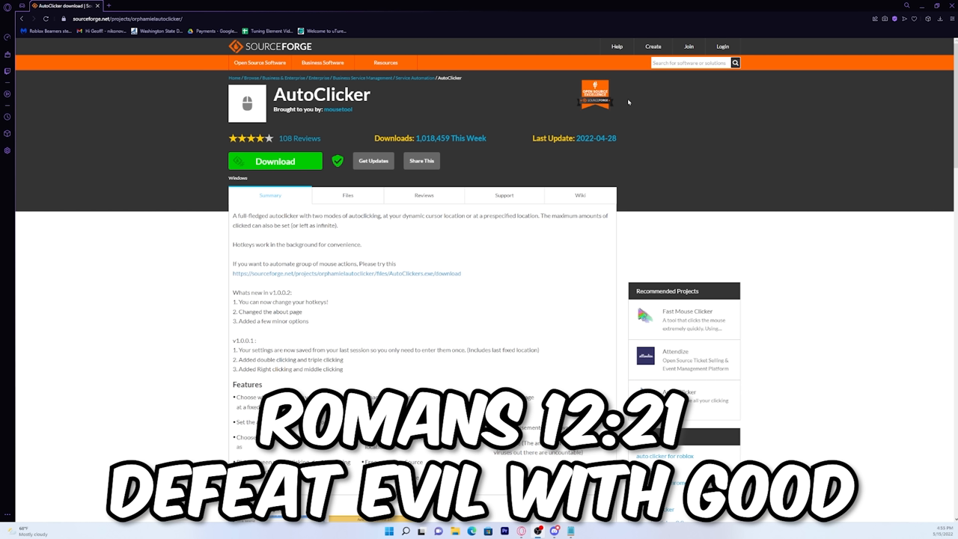
left_click(275, 161)
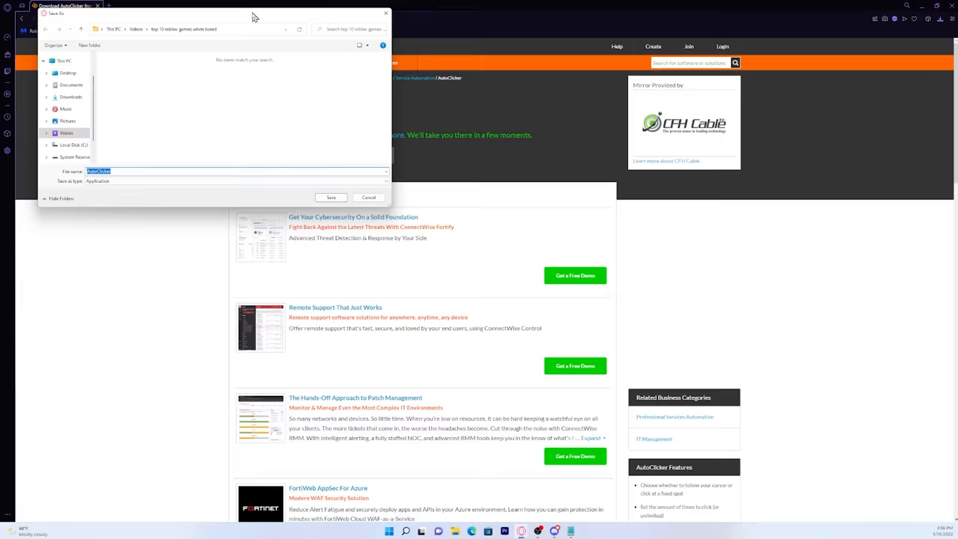
left_click(331, 197)
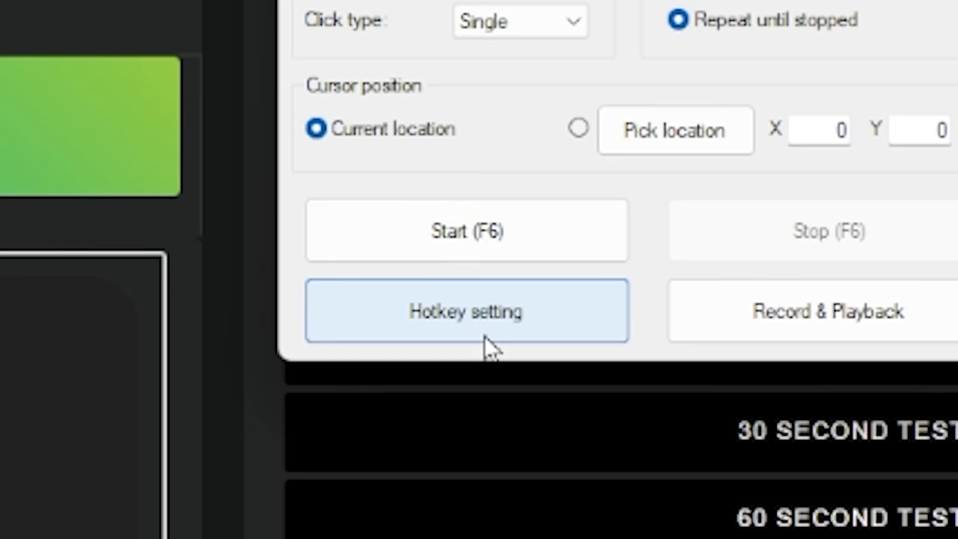
Step: Set the Start / Stop hotkey to F10 in Hotkey setting and confirm
left_click(466, 310)
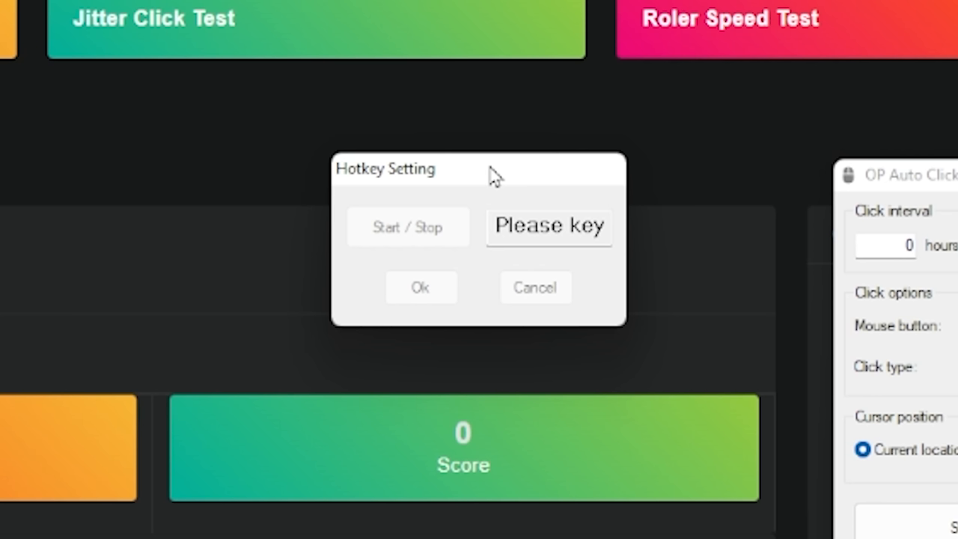
key("F10")
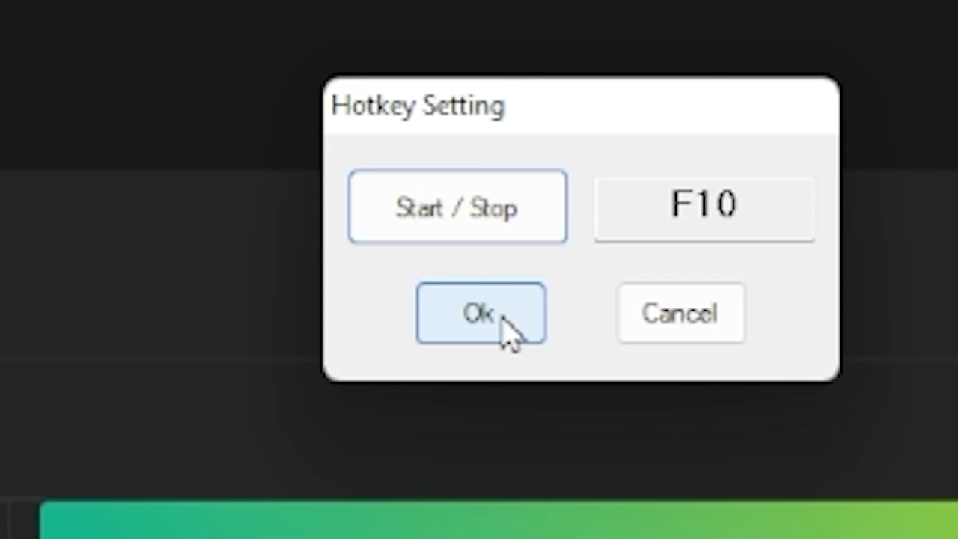
left_click(480, 312)
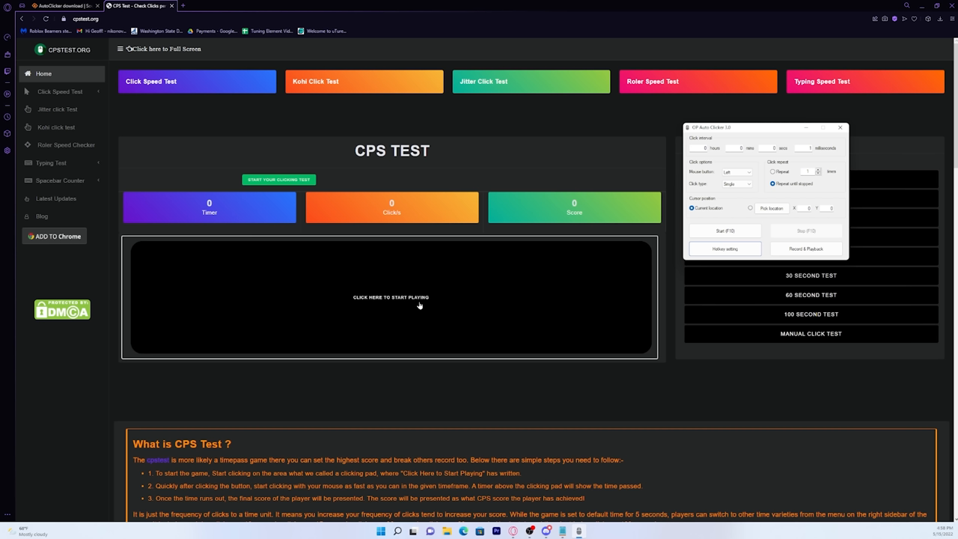
Step: Run a 10-second click test on cpstest.org, scoring 364 clicks at 36.4 CPS
left_click(390, 297)
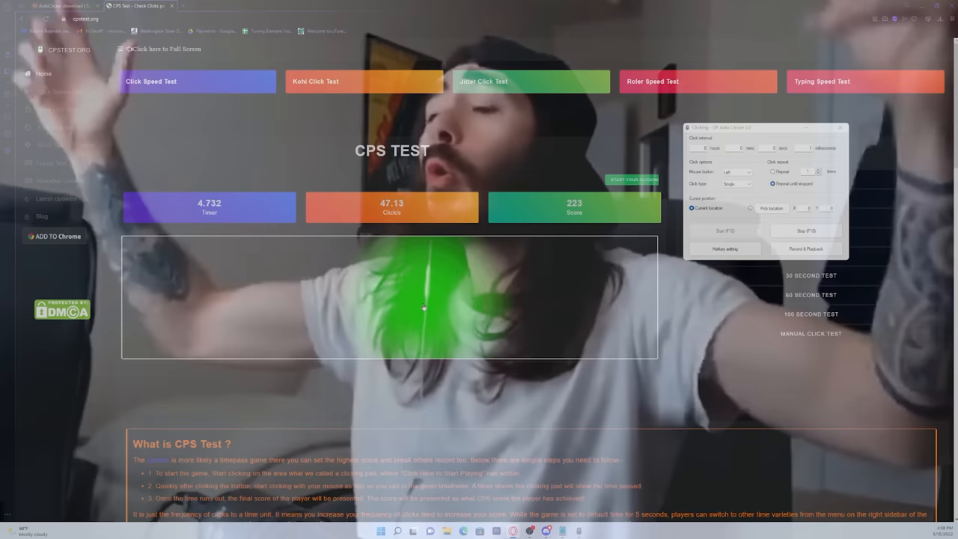
left_click(811, 314)
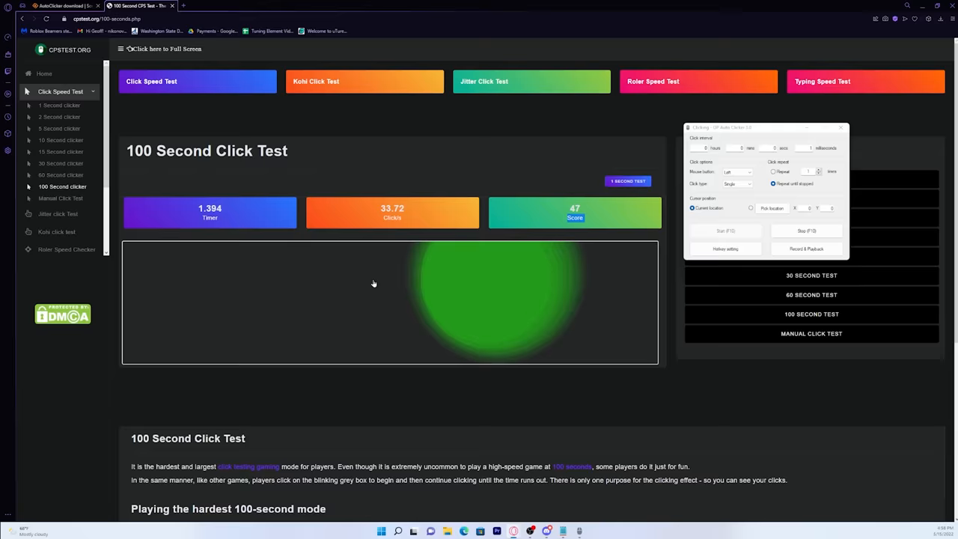
left_click(60, 140)
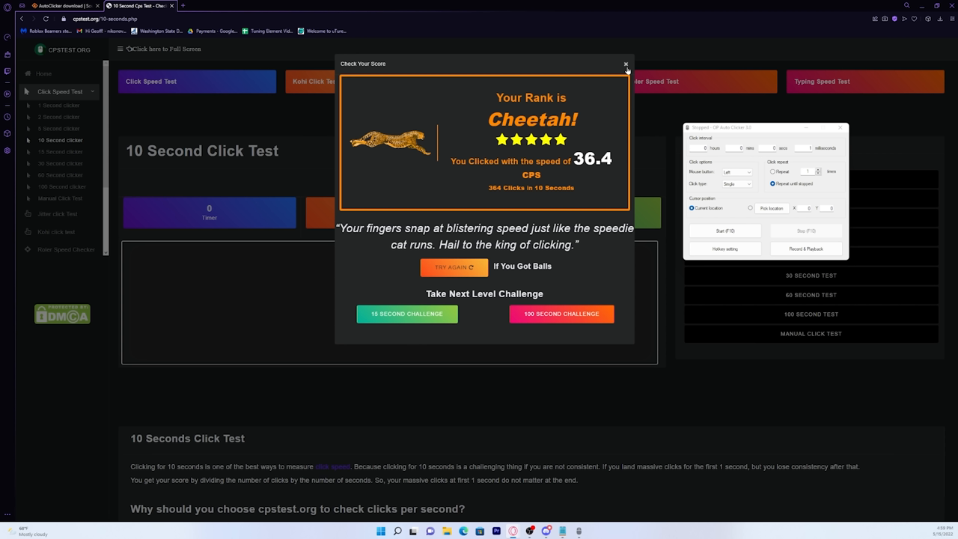